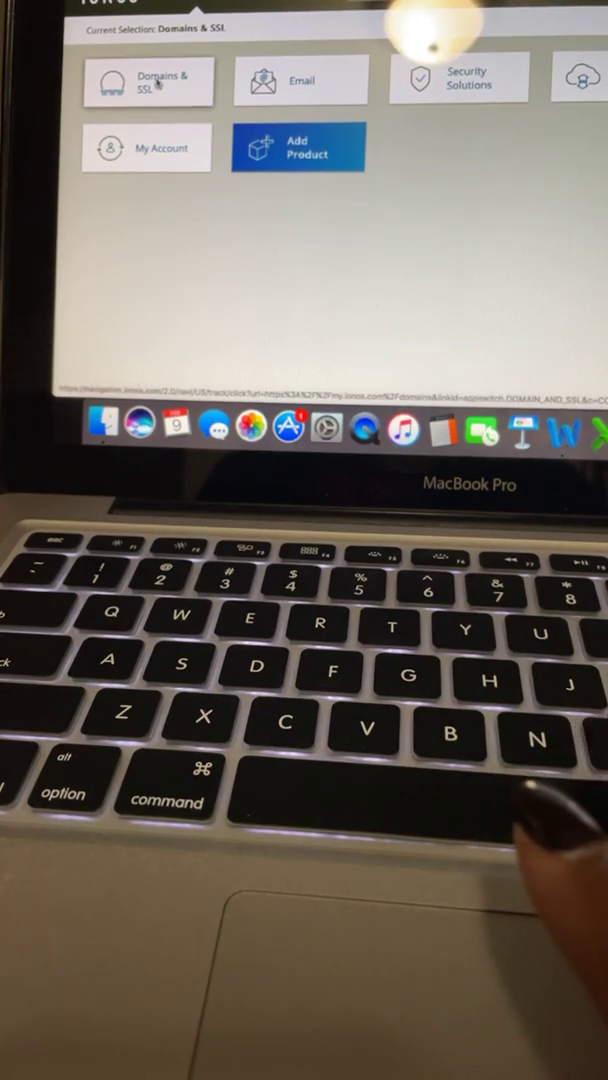
Open the Domains & SSL list from the account home page.
left_click(148, 82)
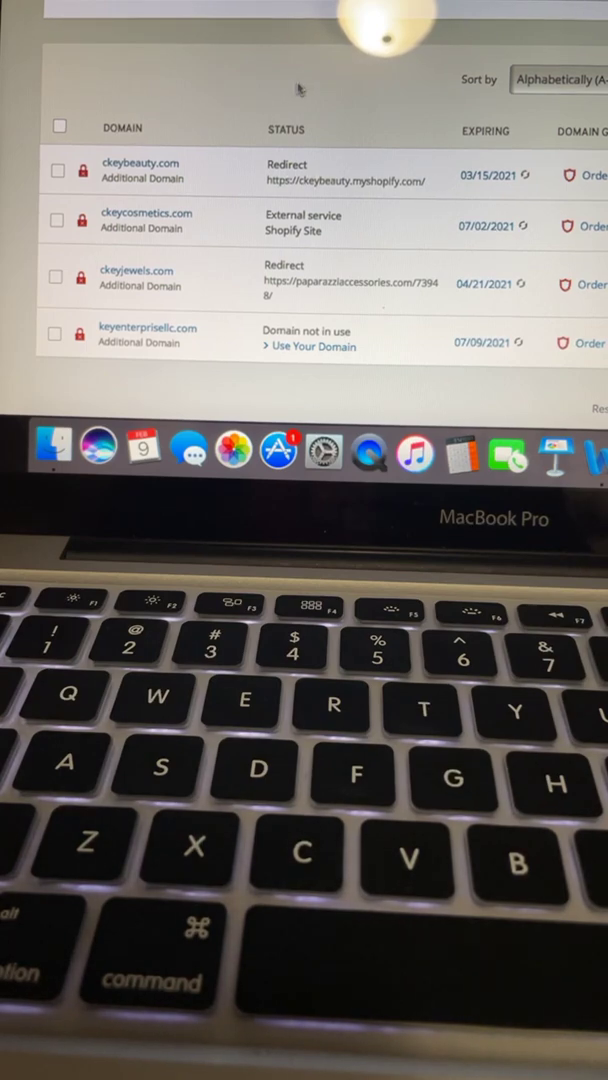
mouse_move(290, 78)
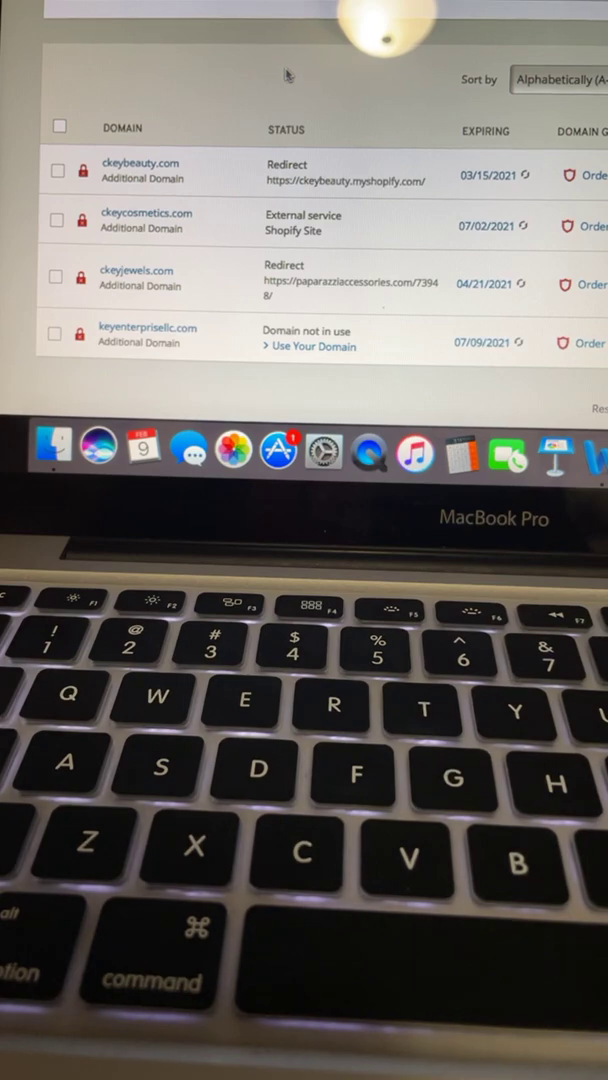
mouse_move(255, 135)
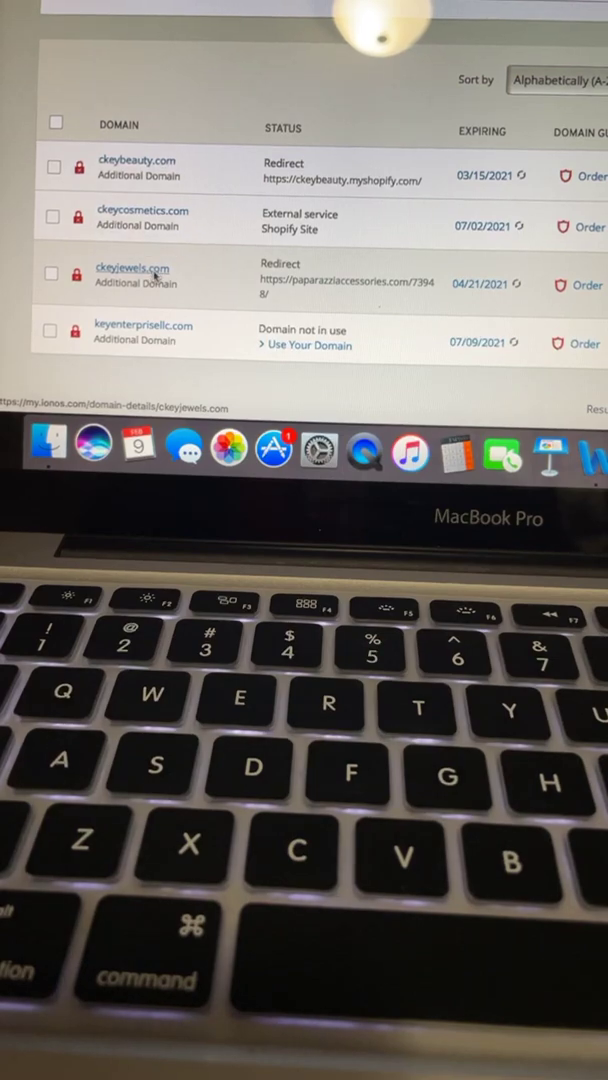
Open ckeyjewels.com's details, showing its redirect to the Paparazzi accessories site.
left_click(132, 268)
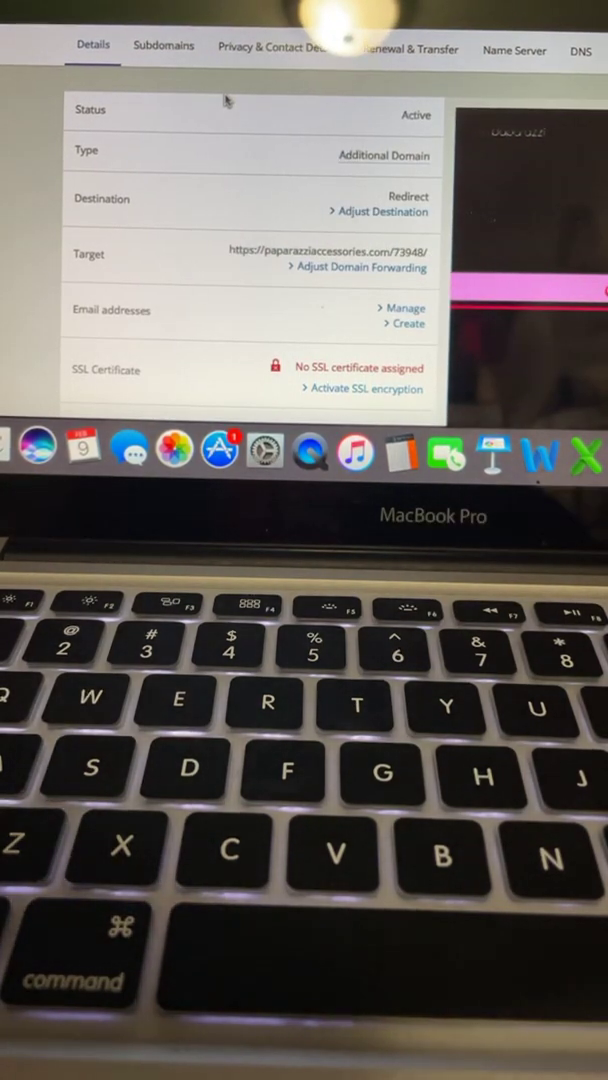
mouse_move(185, 90)
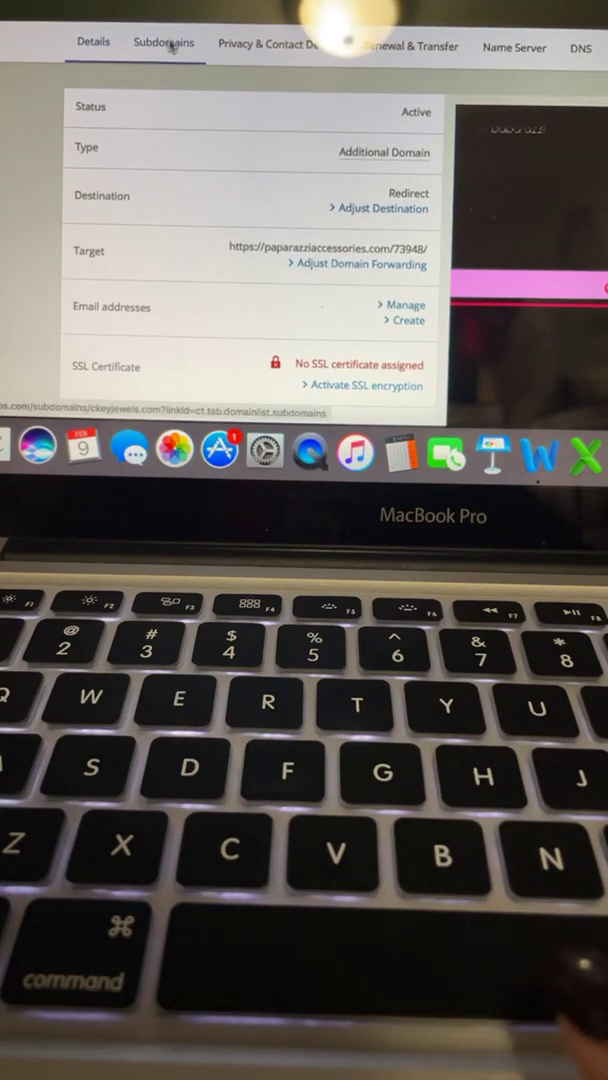
View the shop.ckeyjewels.com subdomain details redirecting to ckeyjewels.myshopify.com.
left_click(163, 42)
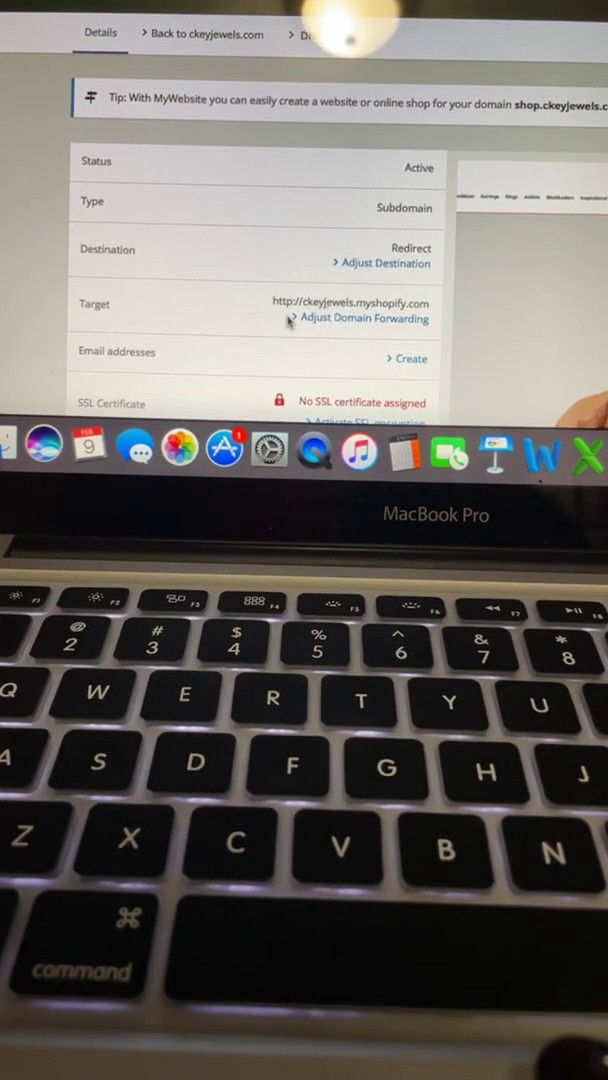
mouse_move(350, 318)
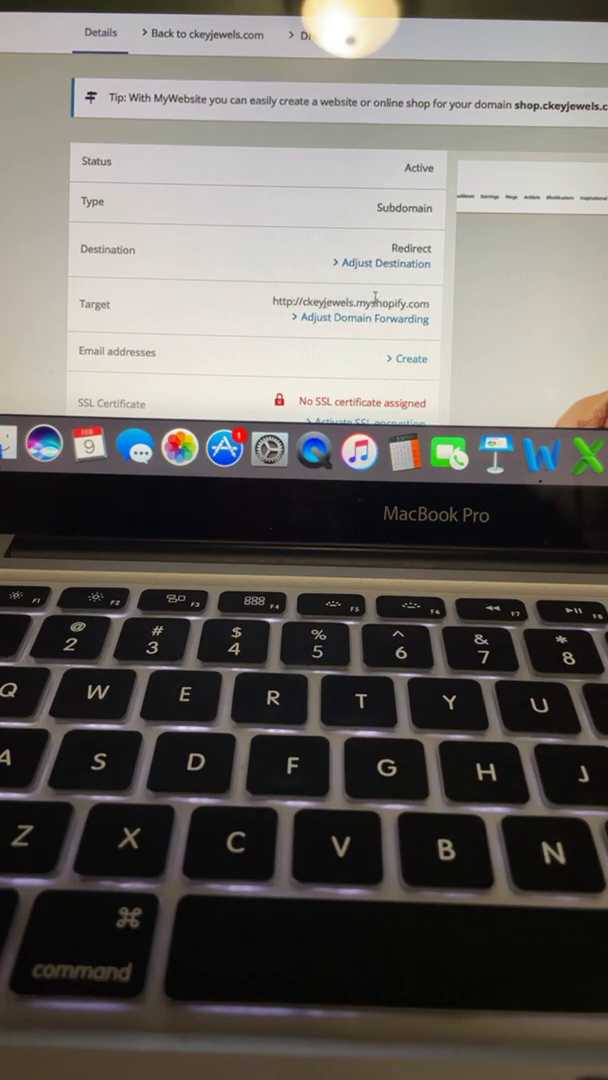
scroll("down", 3)
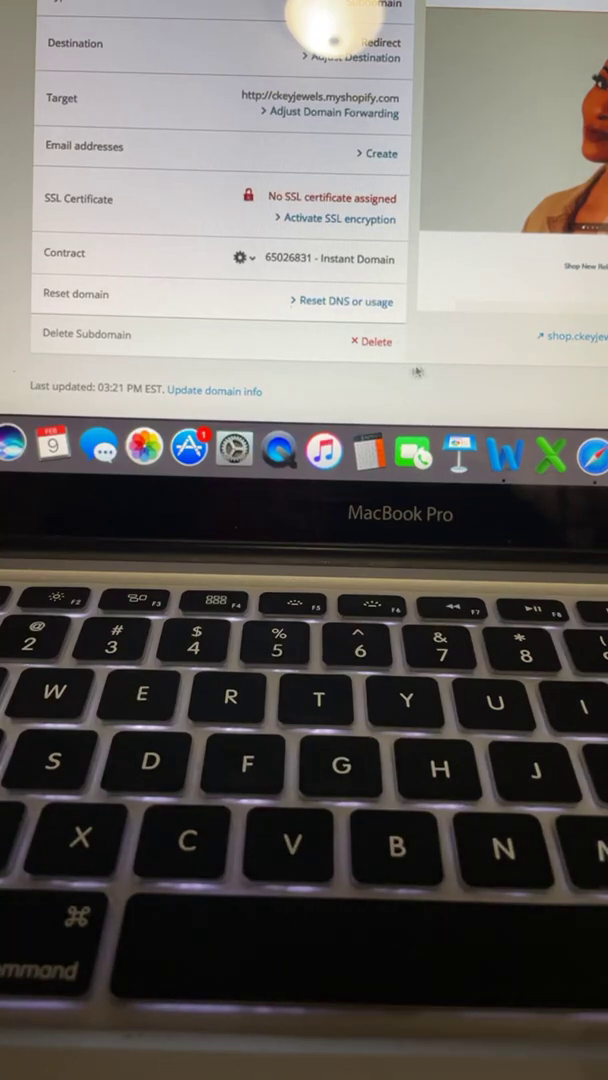
scroll("up", 3)
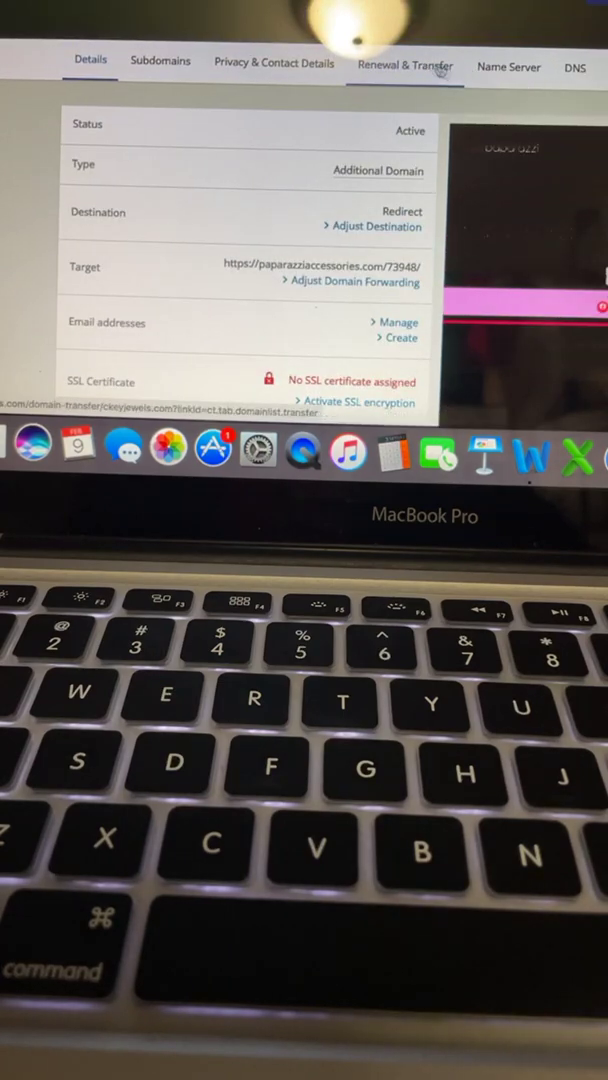
Scroll through the ckeyjewels.com details page showing its Paparazzi redirect.
scroll("down", 3)
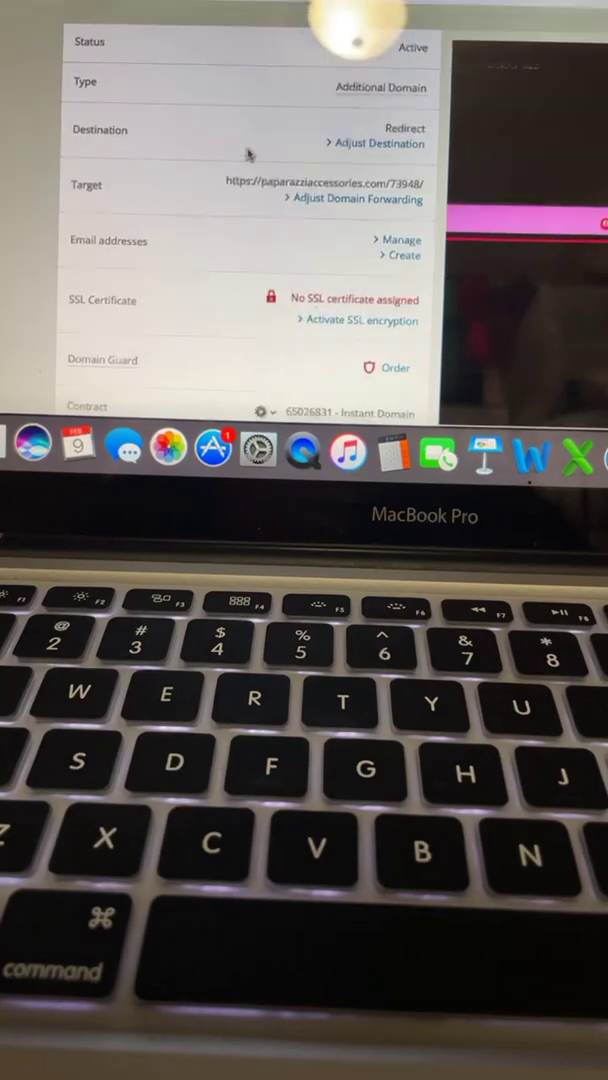
scroll("down", 3)
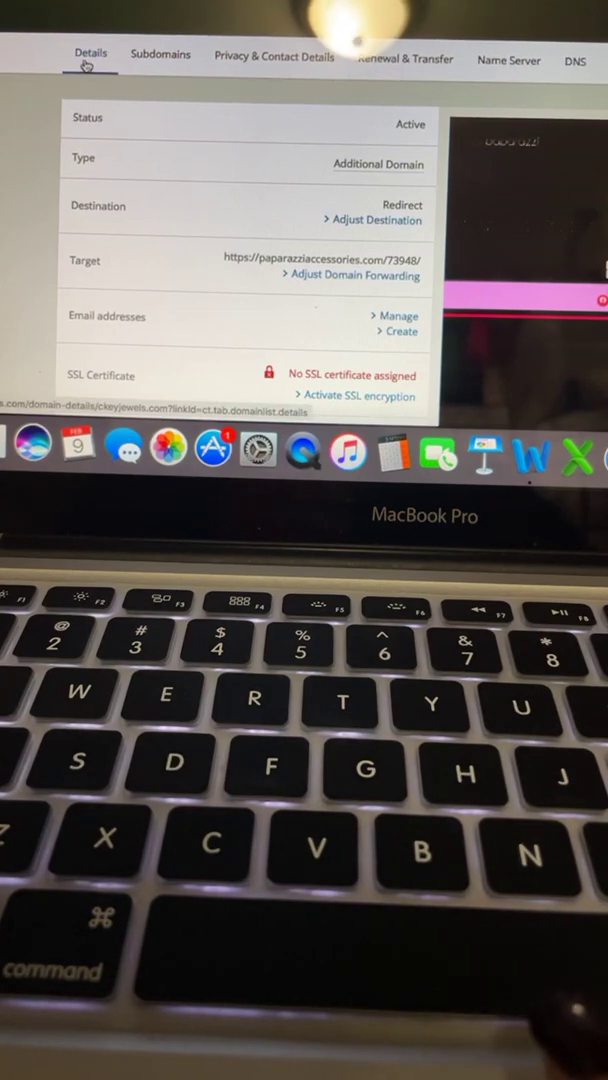
scroll("down", 3)
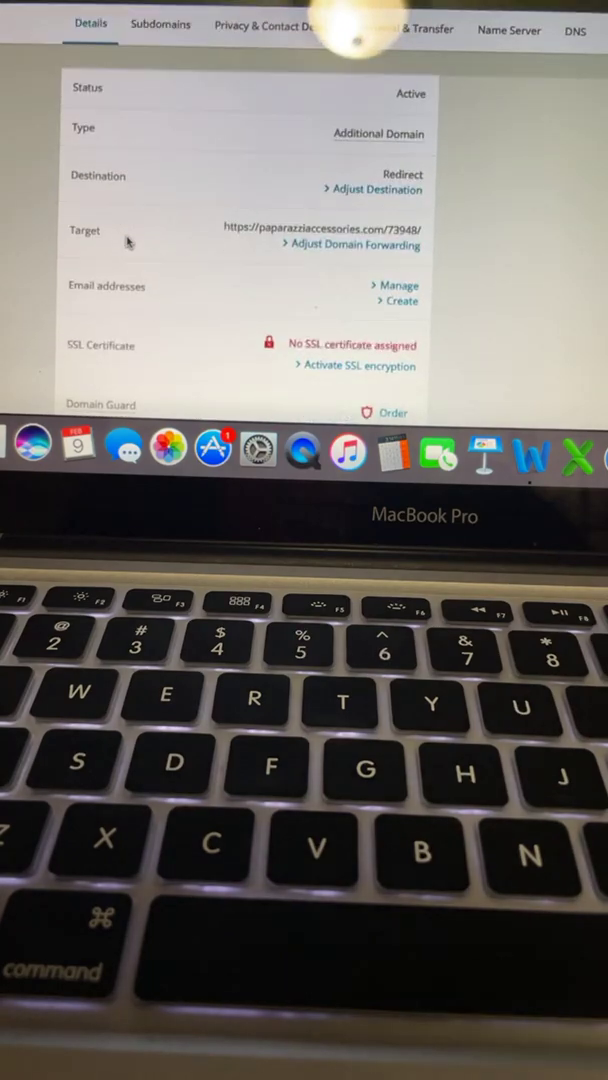
scroll("down", 3)
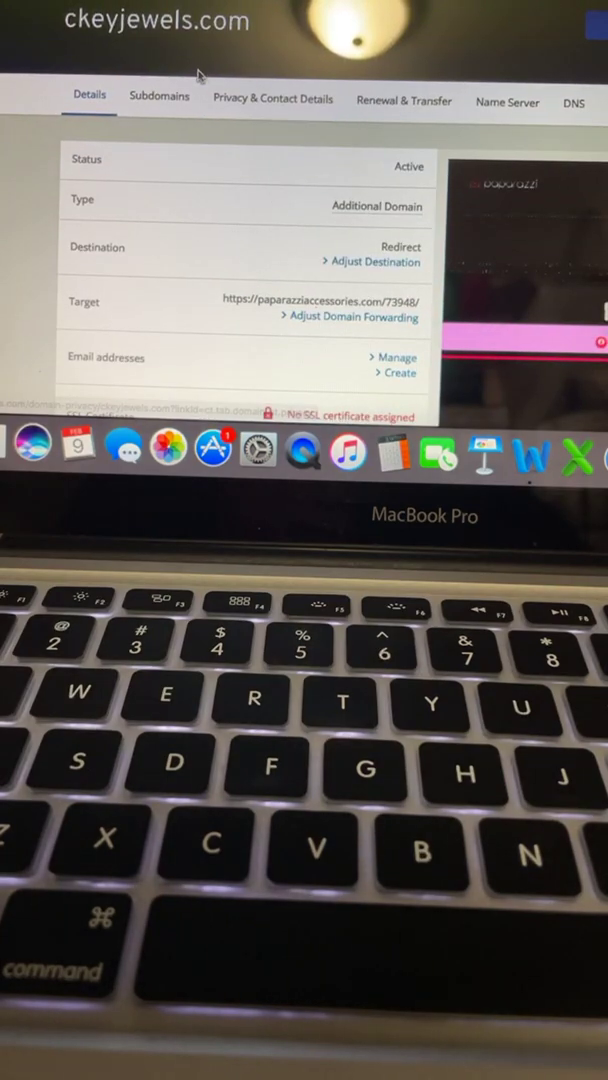
mouse_move(150, 48)
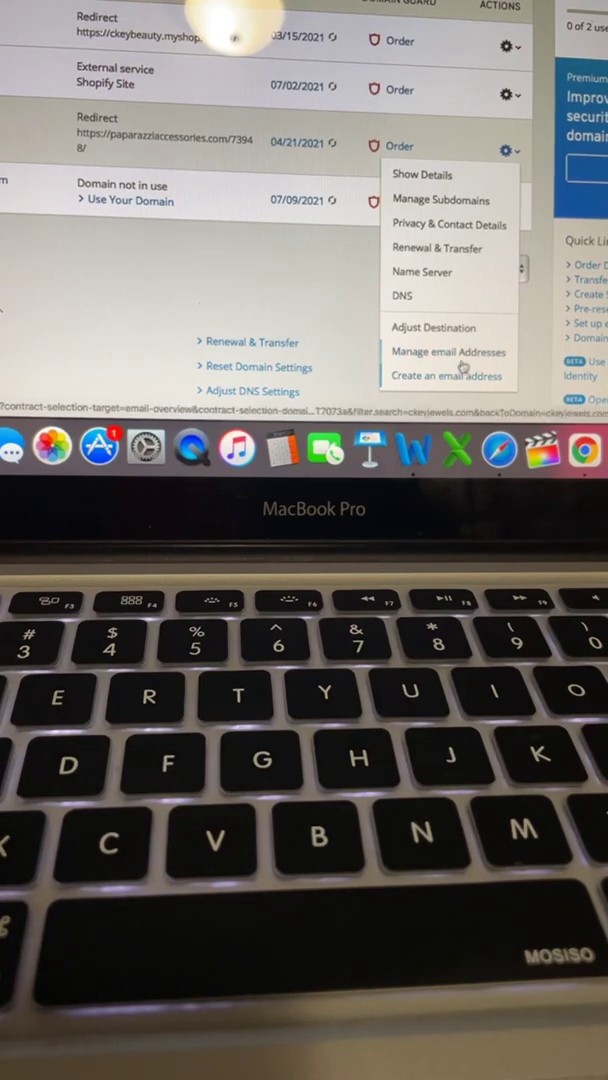
mouse_move(448, 351)
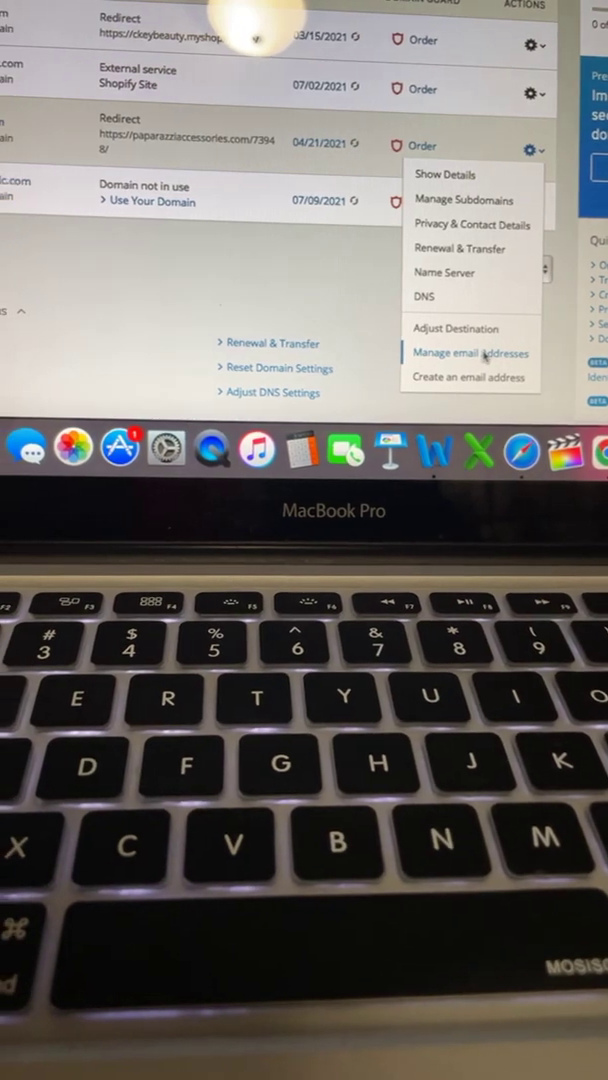
Choose Manage email Addresses for ckeyjewels.com from its gear menu.
left_click(470, 352)
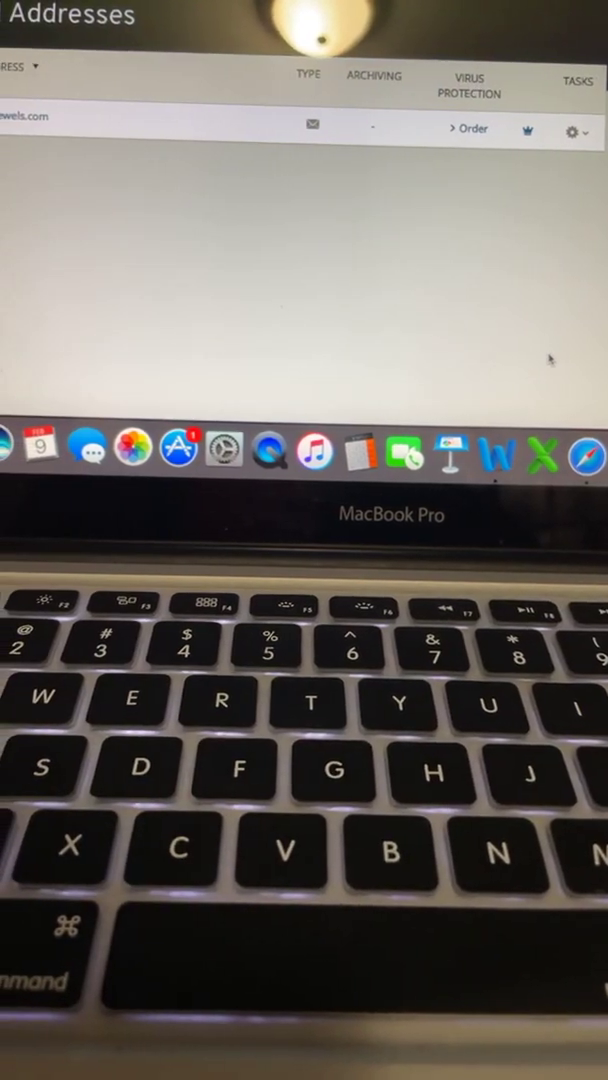